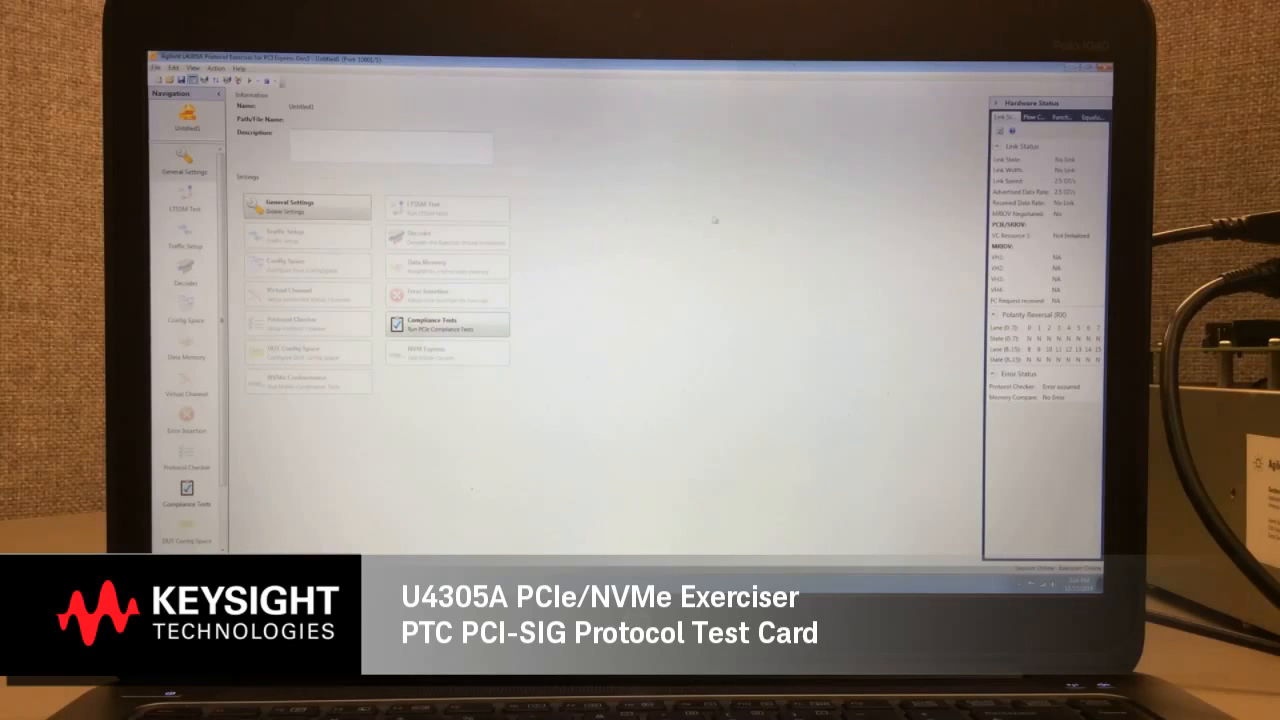
# Step: Open Compliance Tests under Settings on the start page
pyautogui.click(304, 206)
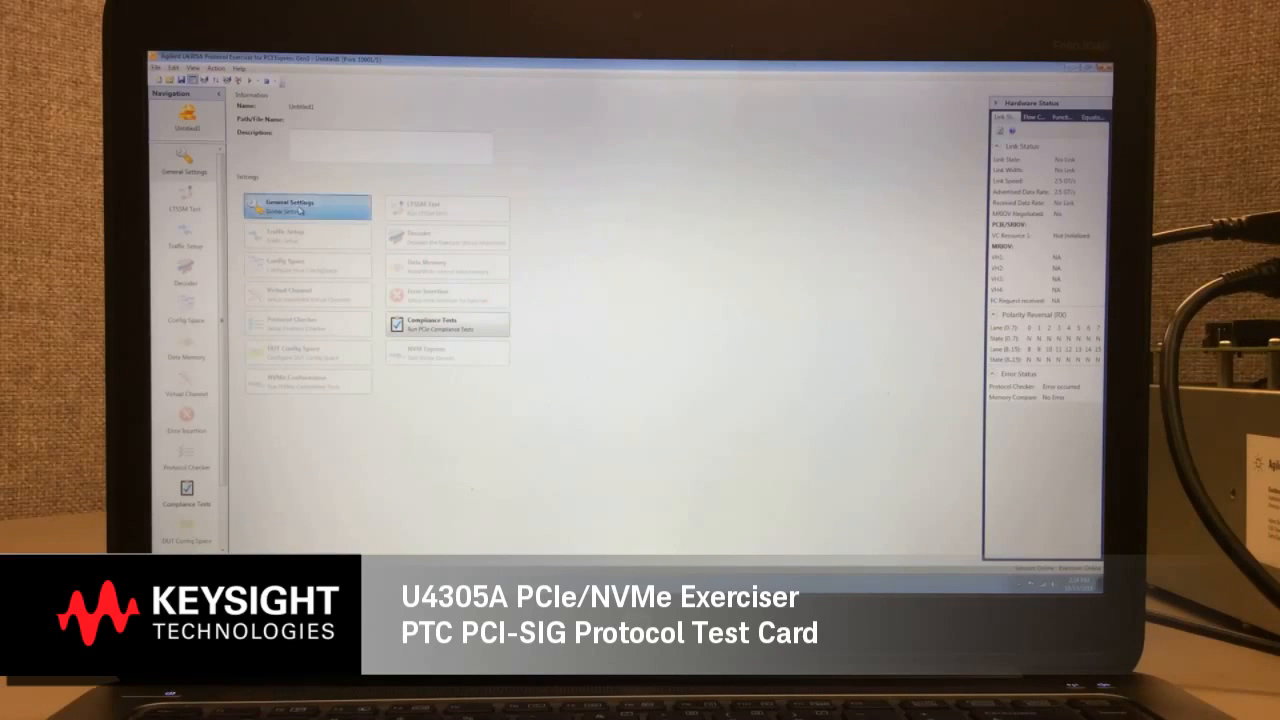
pyautogui.click(290, 206)
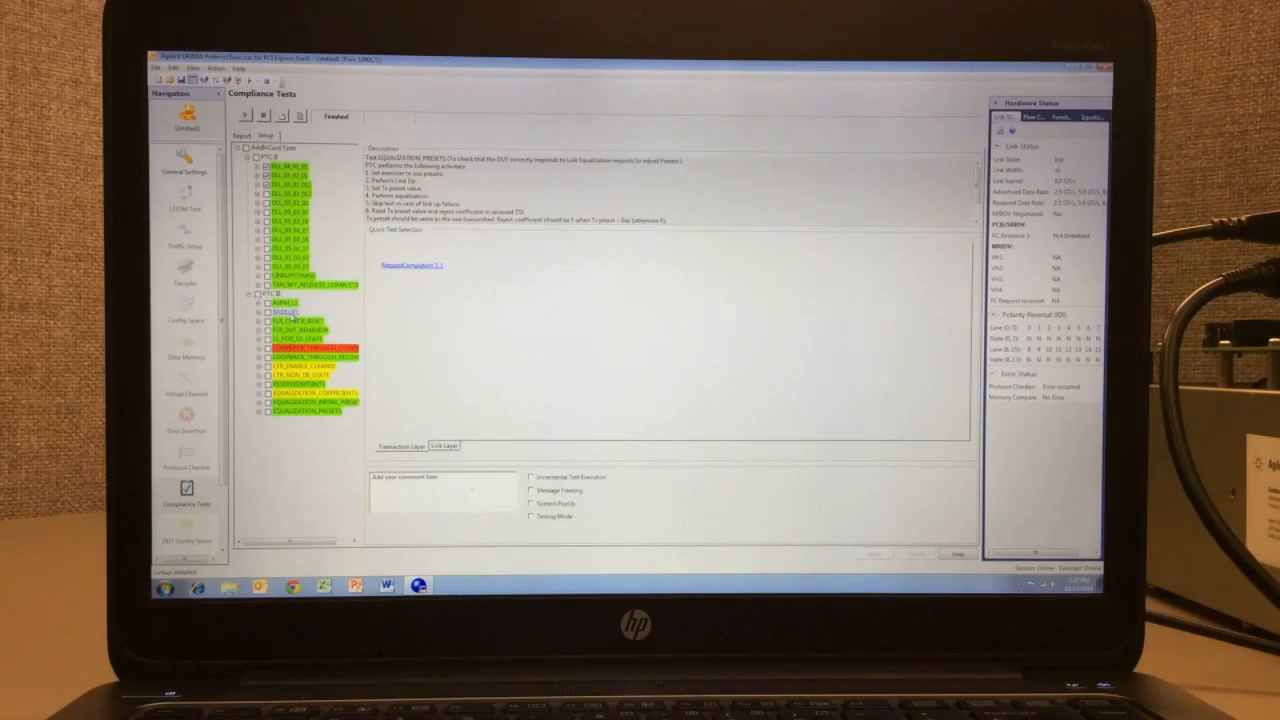
# Step: Select a test in the tree to show its detailed step-by-step report log
pyautogui.click(292, 312)
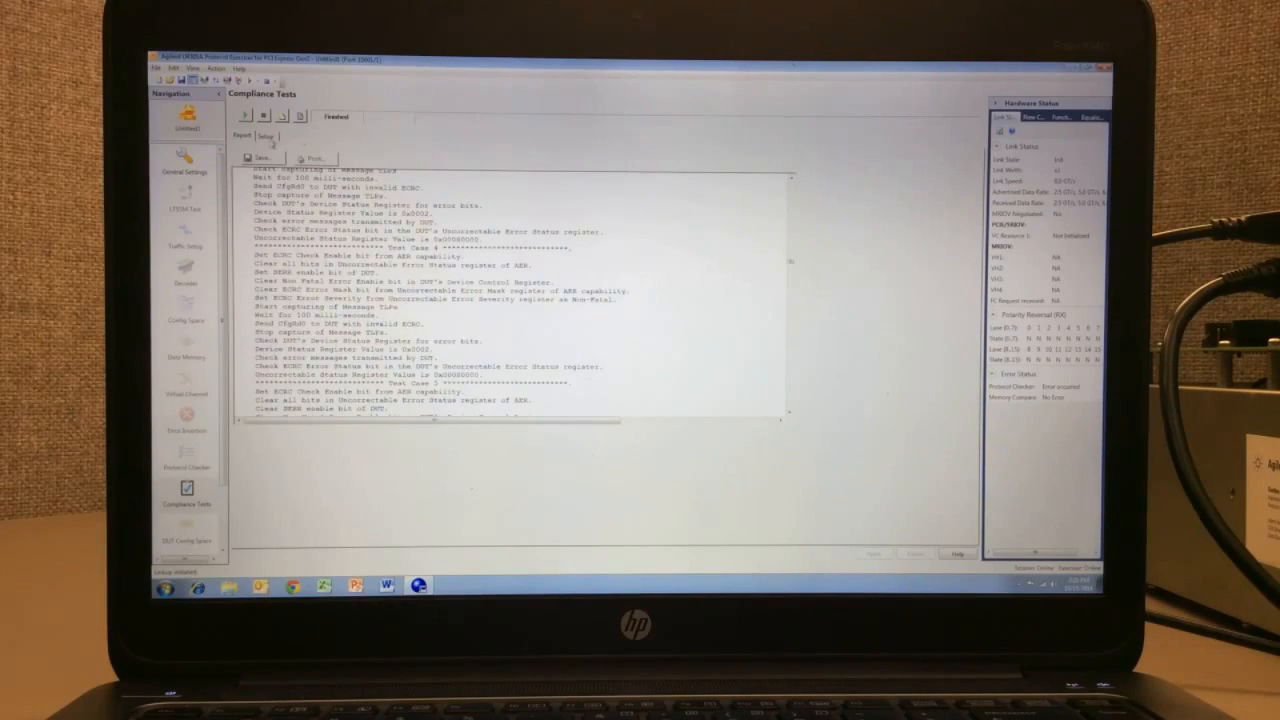
pyautogui.click(264, 136)
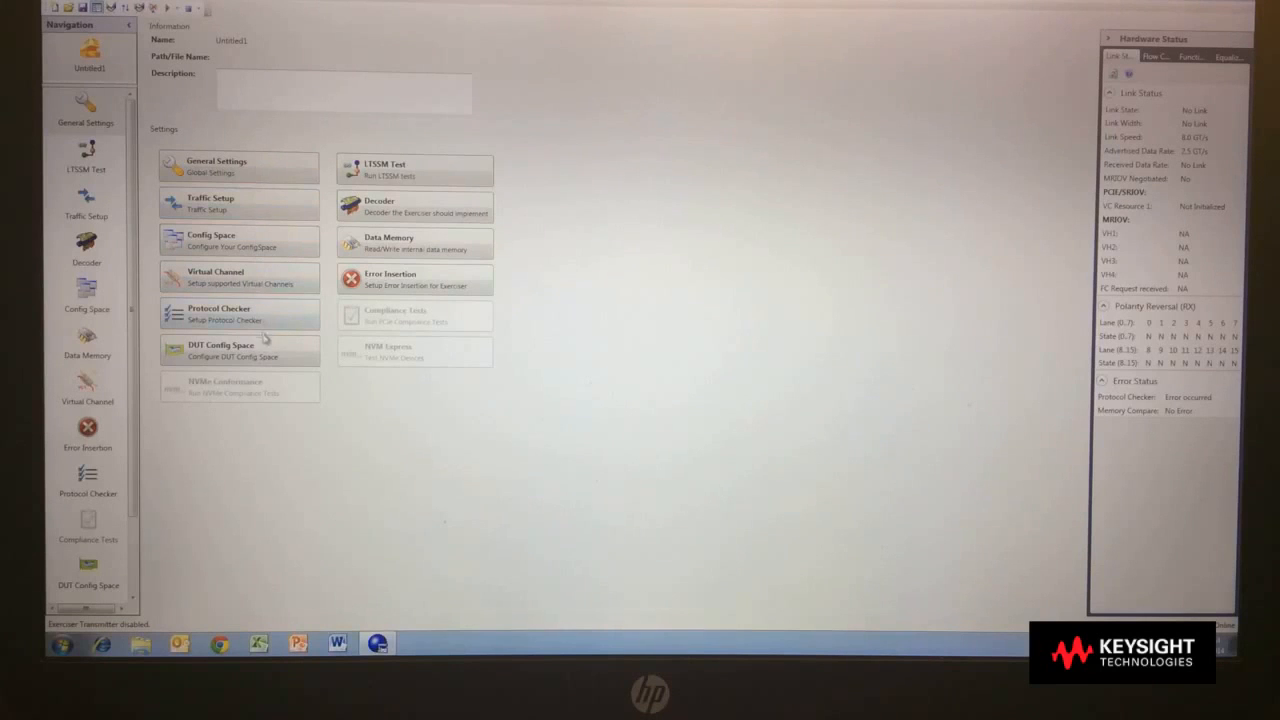
# Step: Open General Settings to the Link Settings tab with protocol, link width and data rate
pyautogui.click(416, 278)
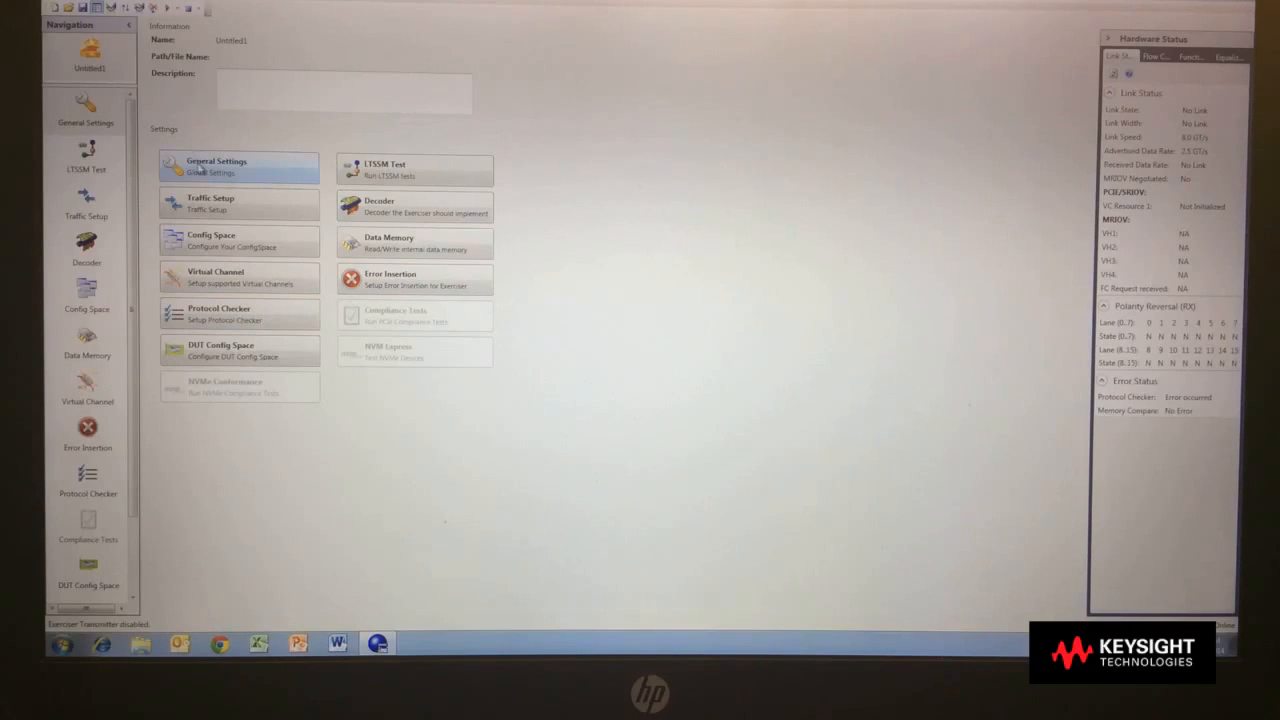
pyautogui.click(238, 166)
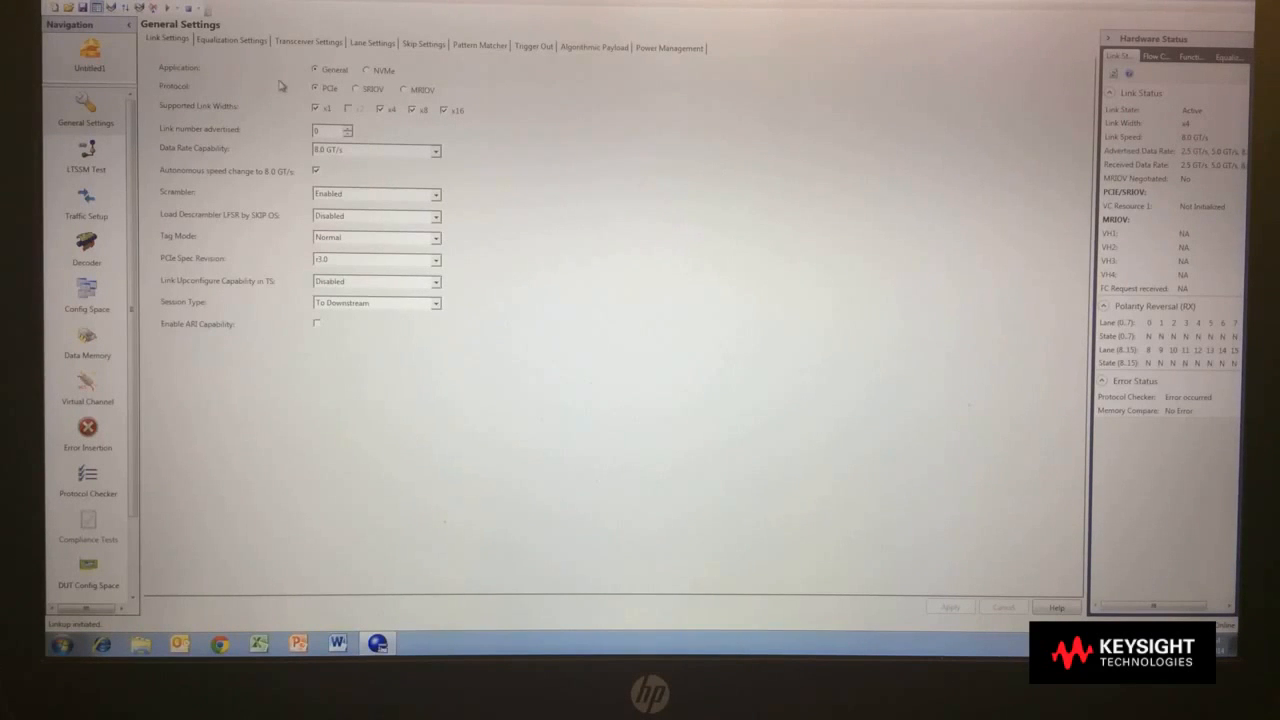
pyautogui.click(228, 48)
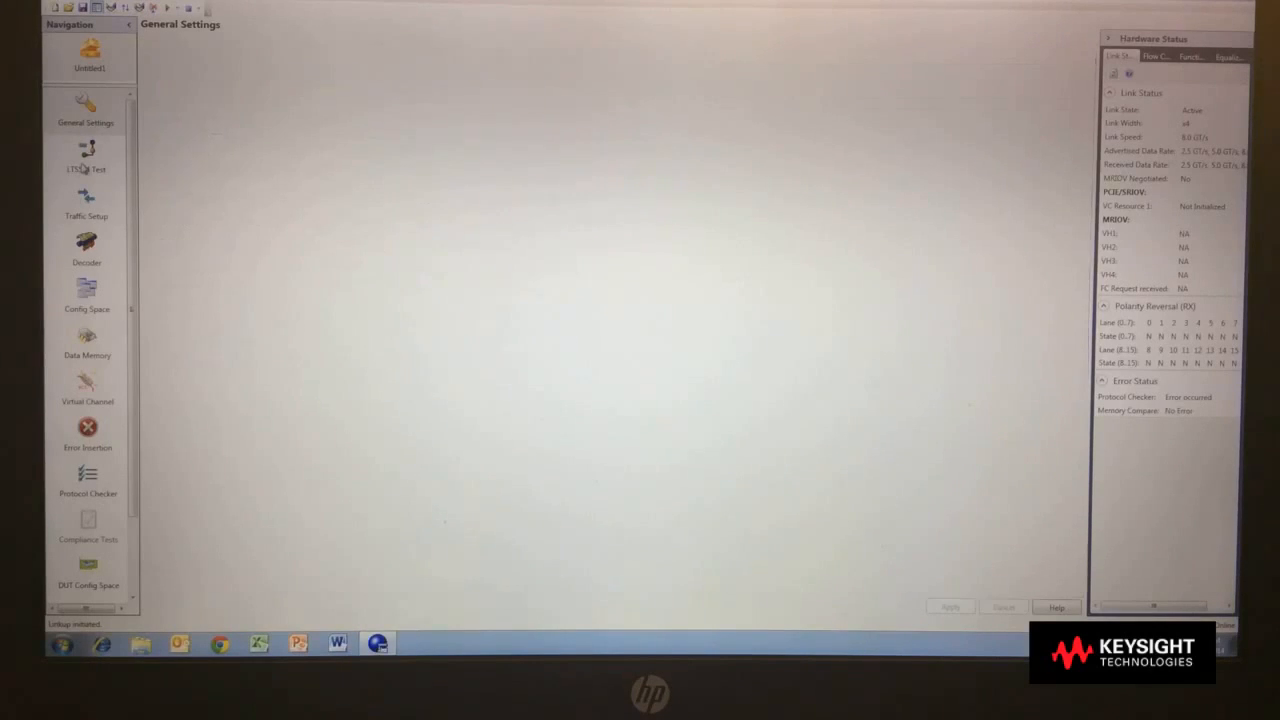
# Step: Open the LTSSM Test page and expand Transition Failures for the 8.0 to 5.0 GT/s speed change test
pyautogui.click(86, 156)
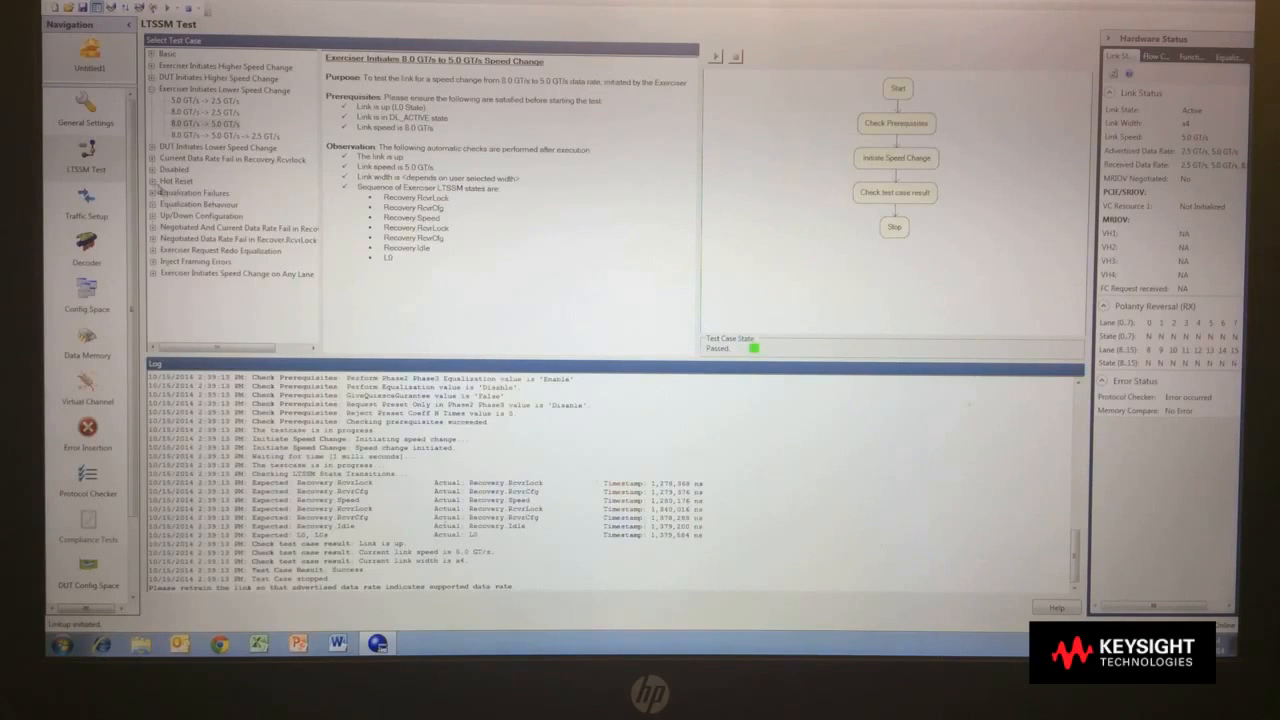
pyautogui.click(190, 122)
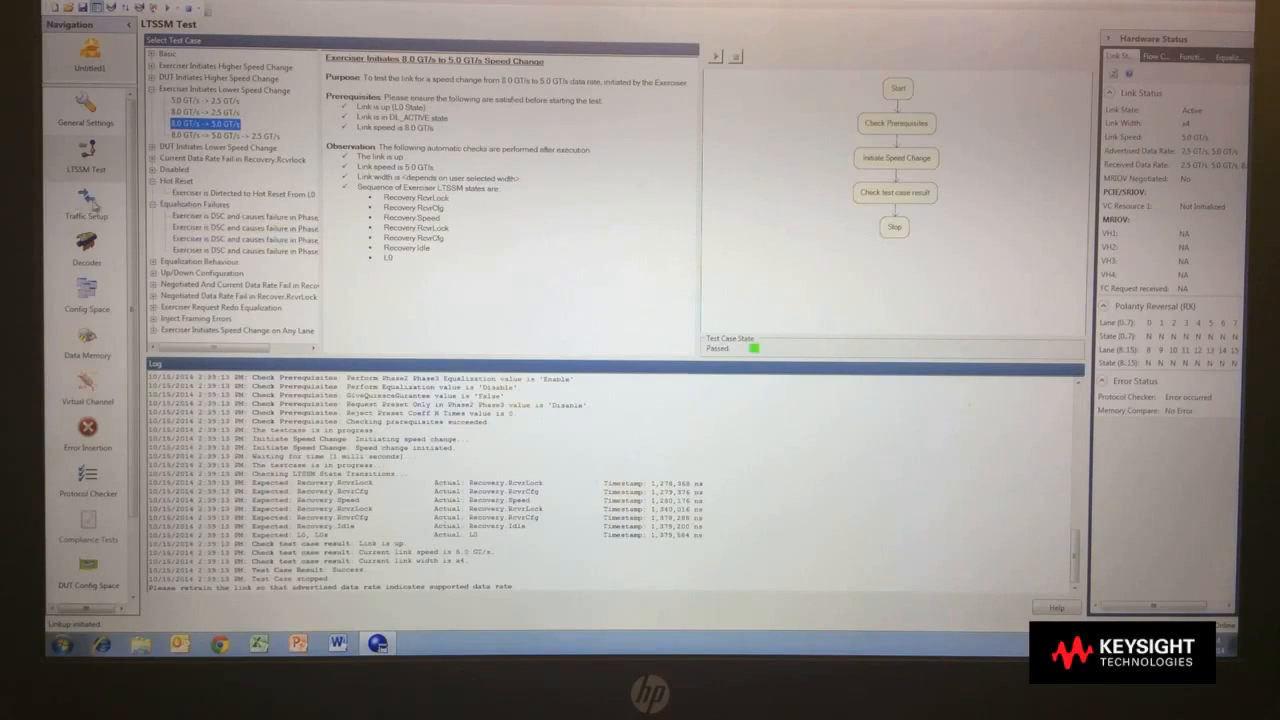
# Step: Open Traffic Setup, switch to Block Transfer requests for function A, then Decoder Settings
pyautogui.click(68, 230)
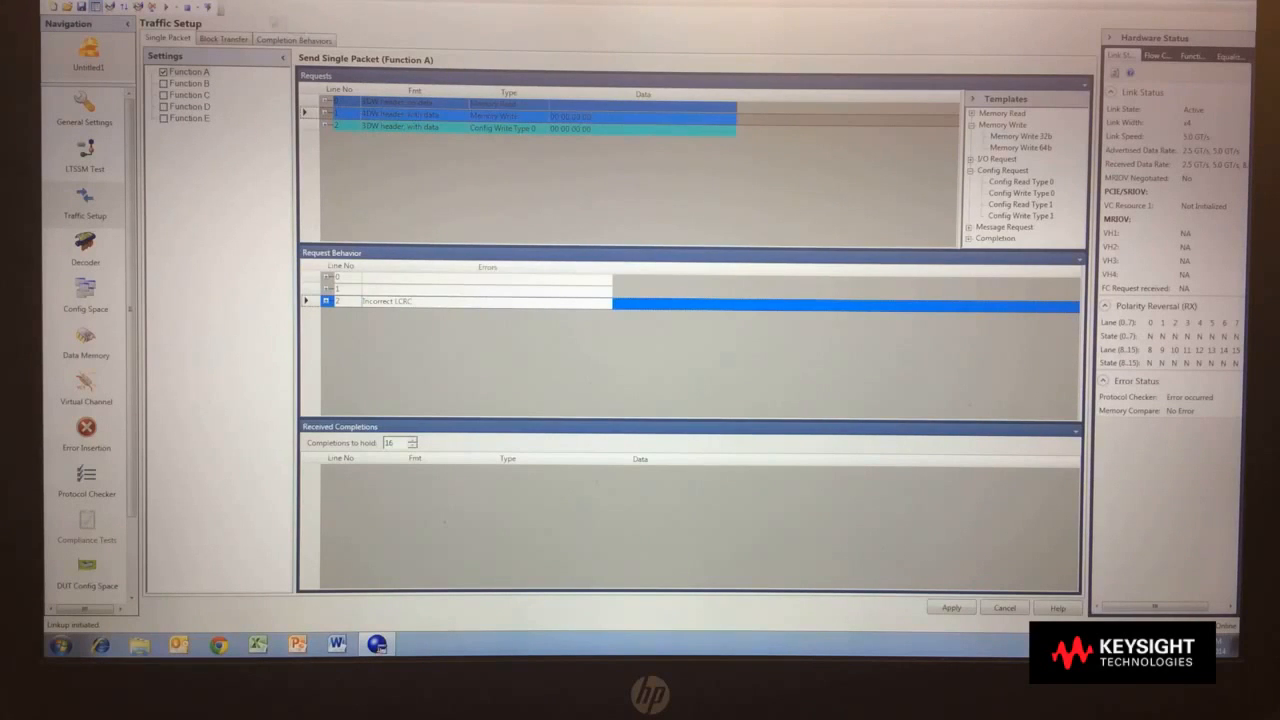
pyautogui.click(222, 40)
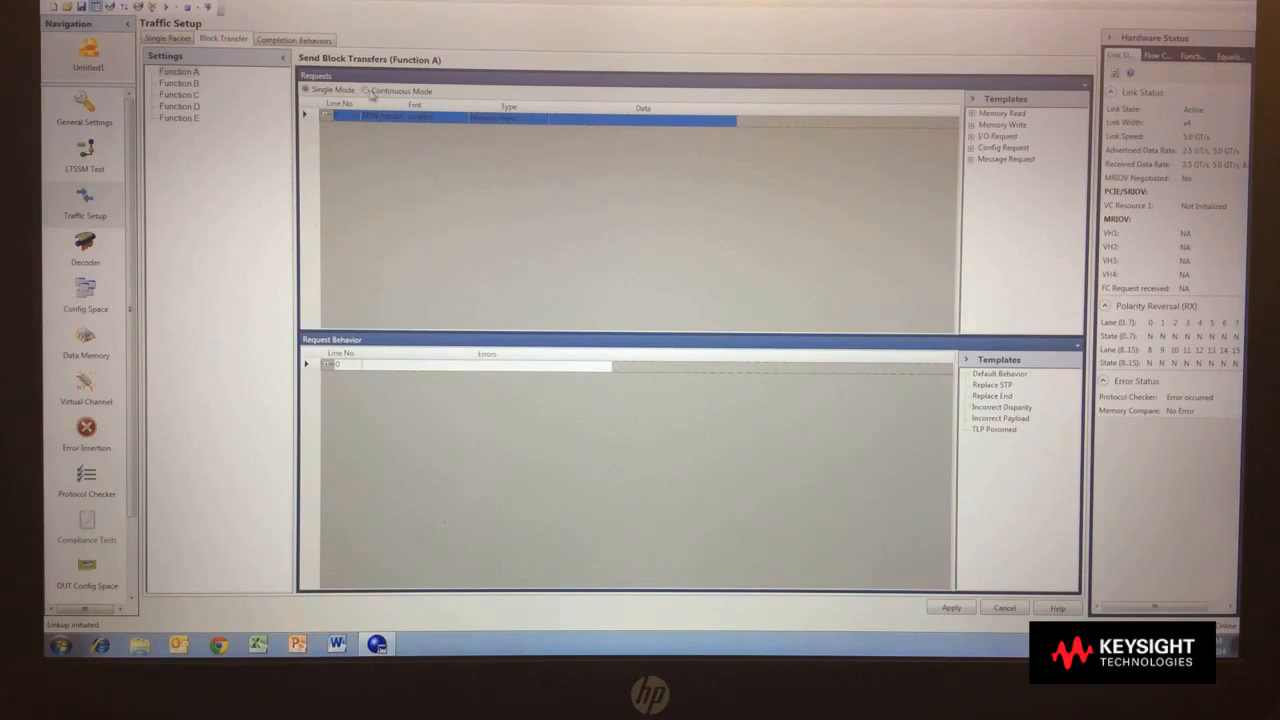
pyautogui.click(368, 92)
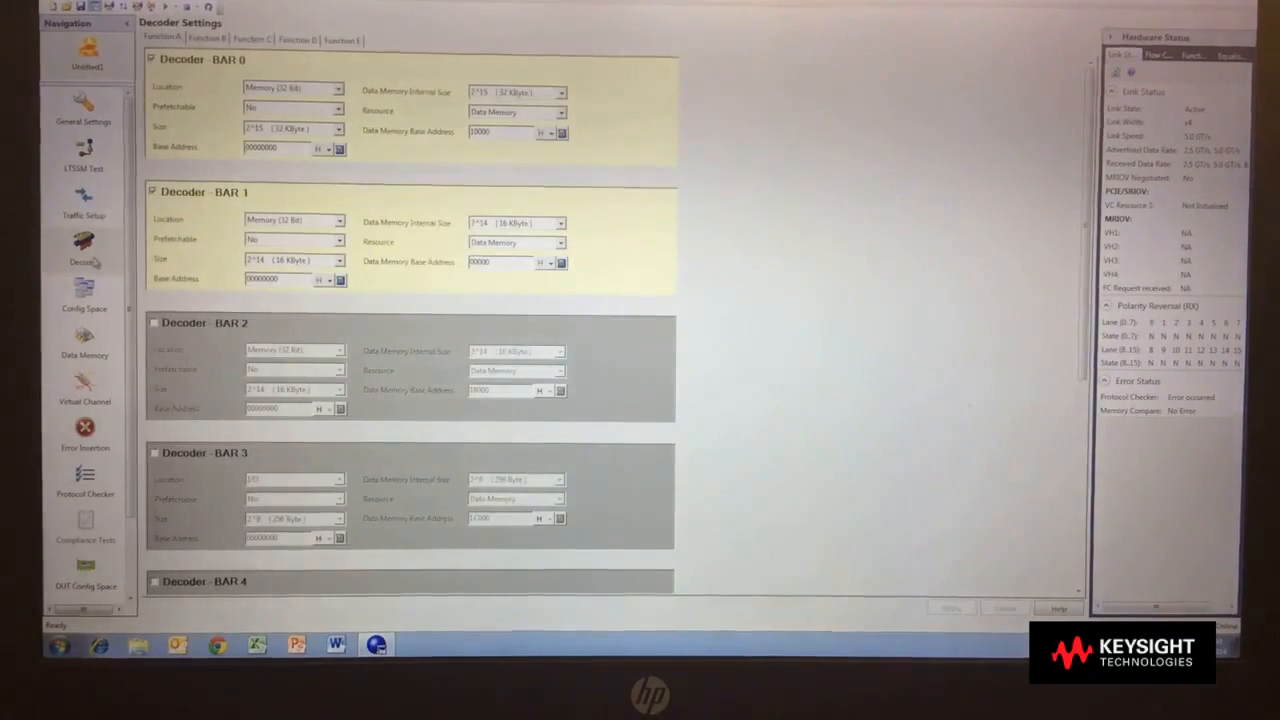
pyautogui.moveTo(88, 252)
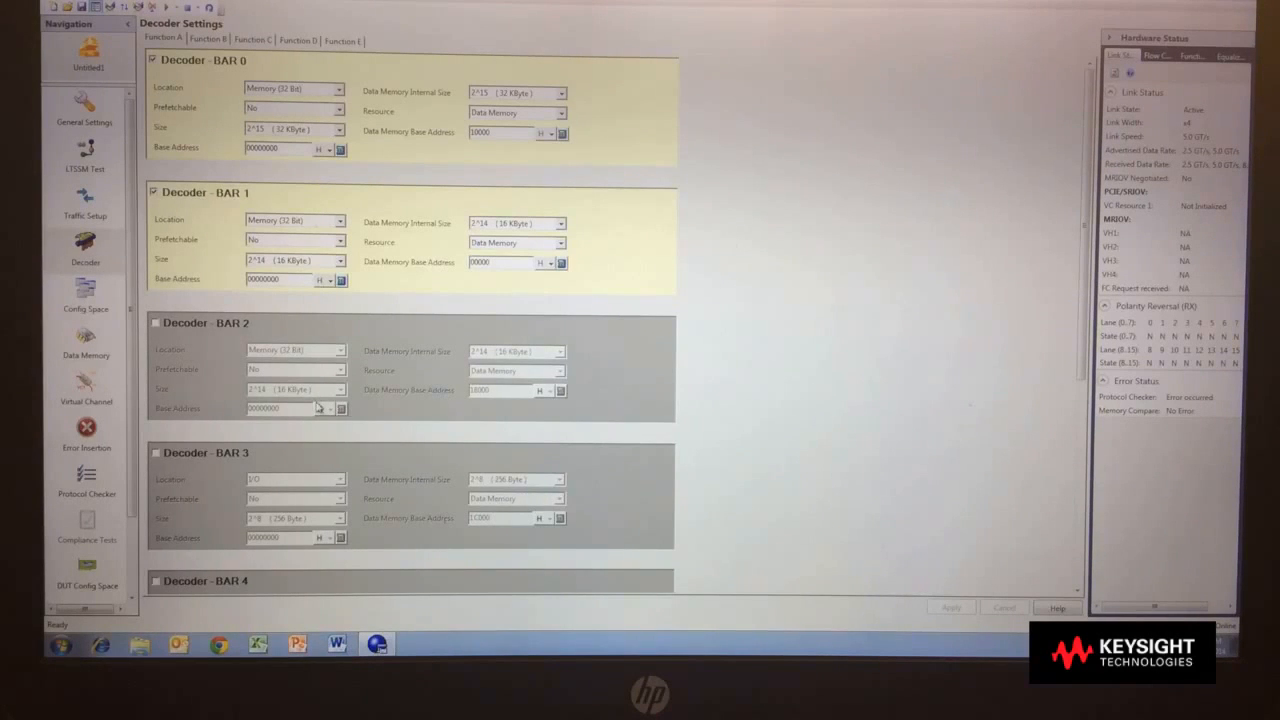
# Step: Review the decoder BAR 0–4 settings, then open the Config Space capability list
pyautogui.click(208, 40)
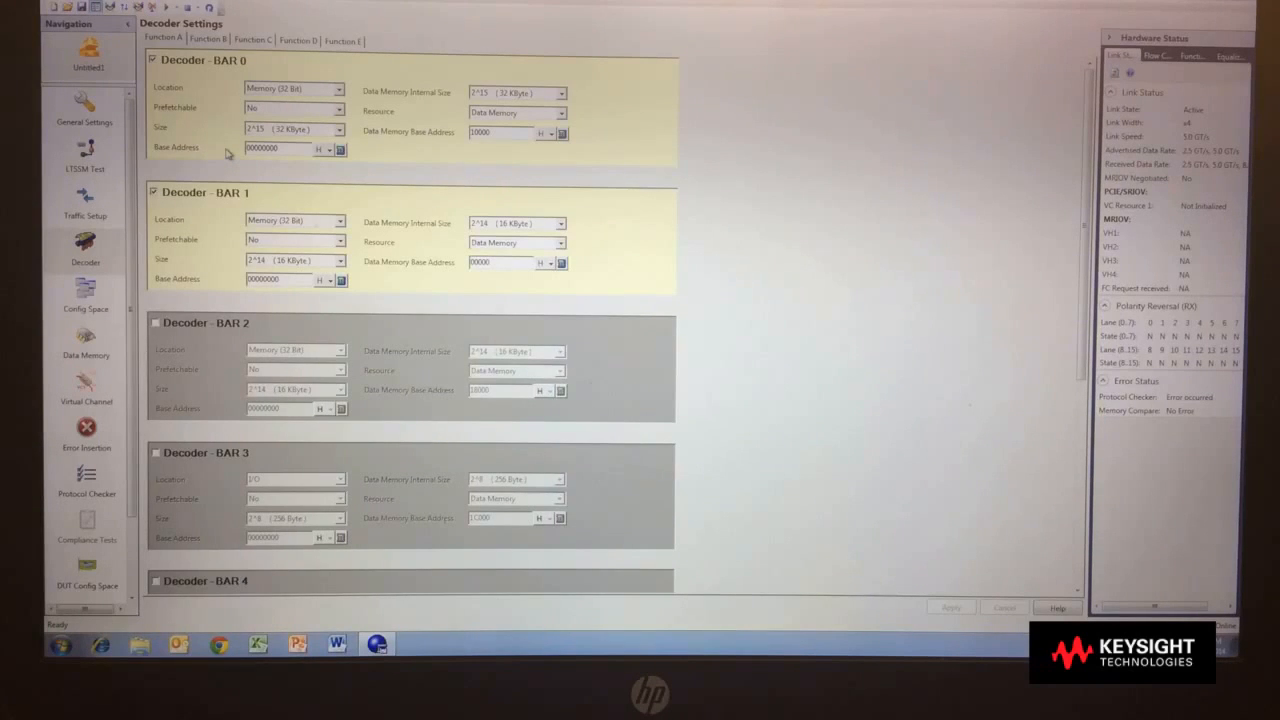
pyautogui.click(84, 296)
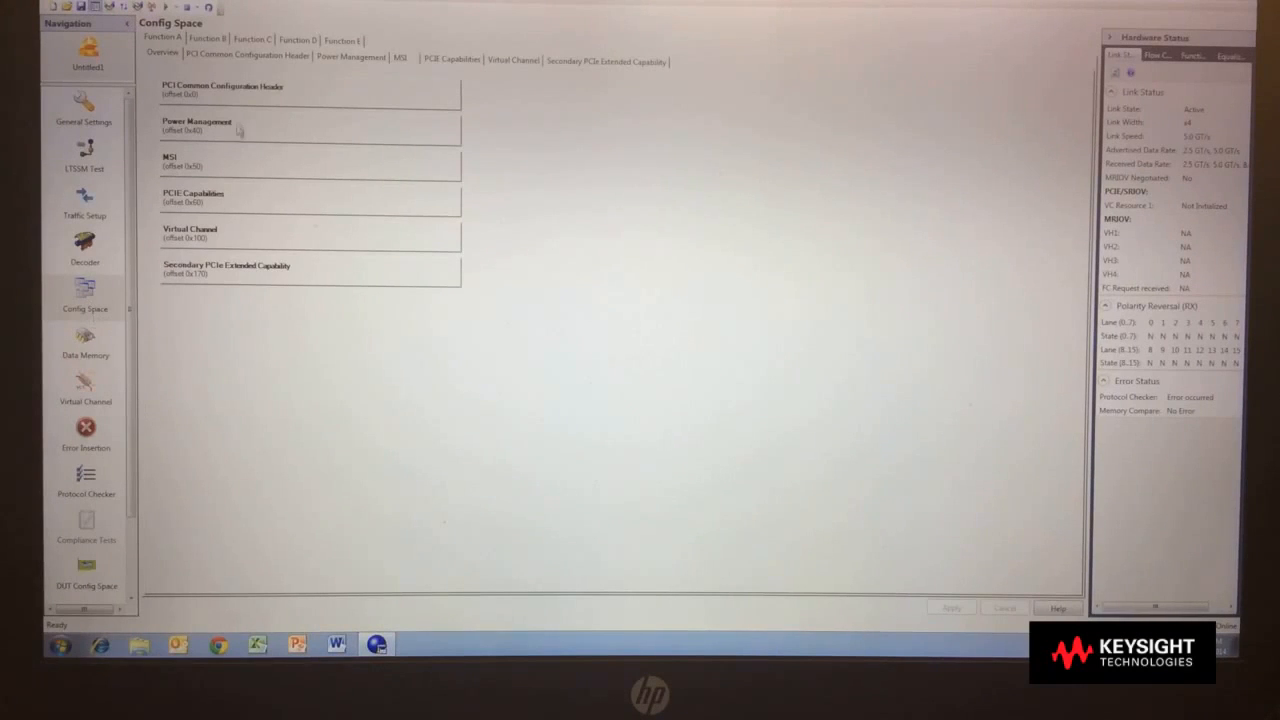
# Step: View Data Memory contents, then Virtual Channel flow-control credits and Error Insertion options
pyautogui.click(248, 56)
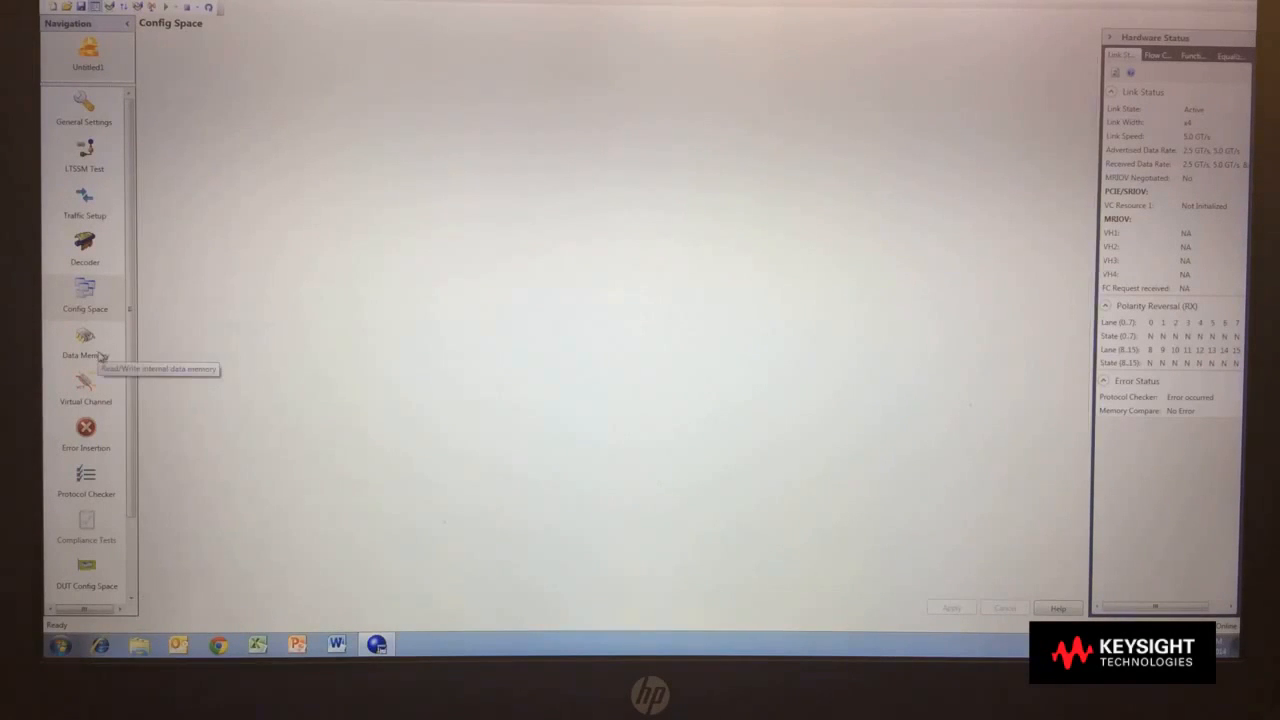
pyautogui.click(84, 336)
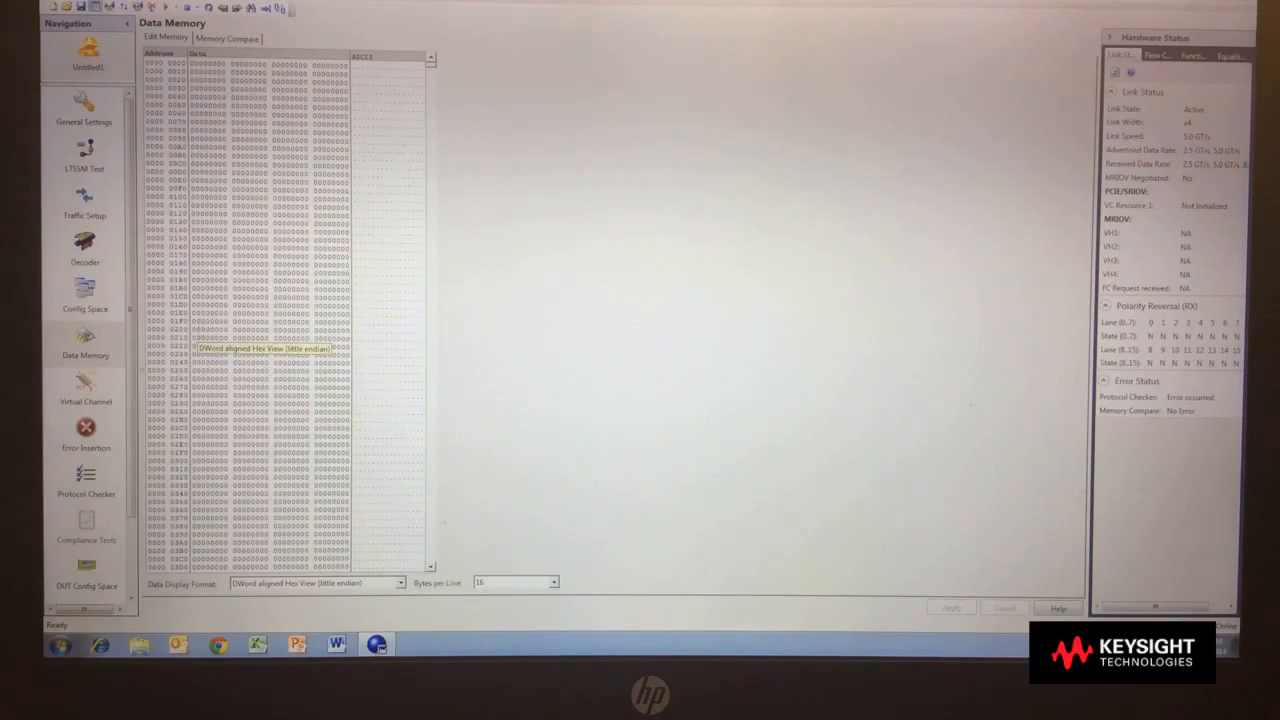
pyautogui.click(78, 400)
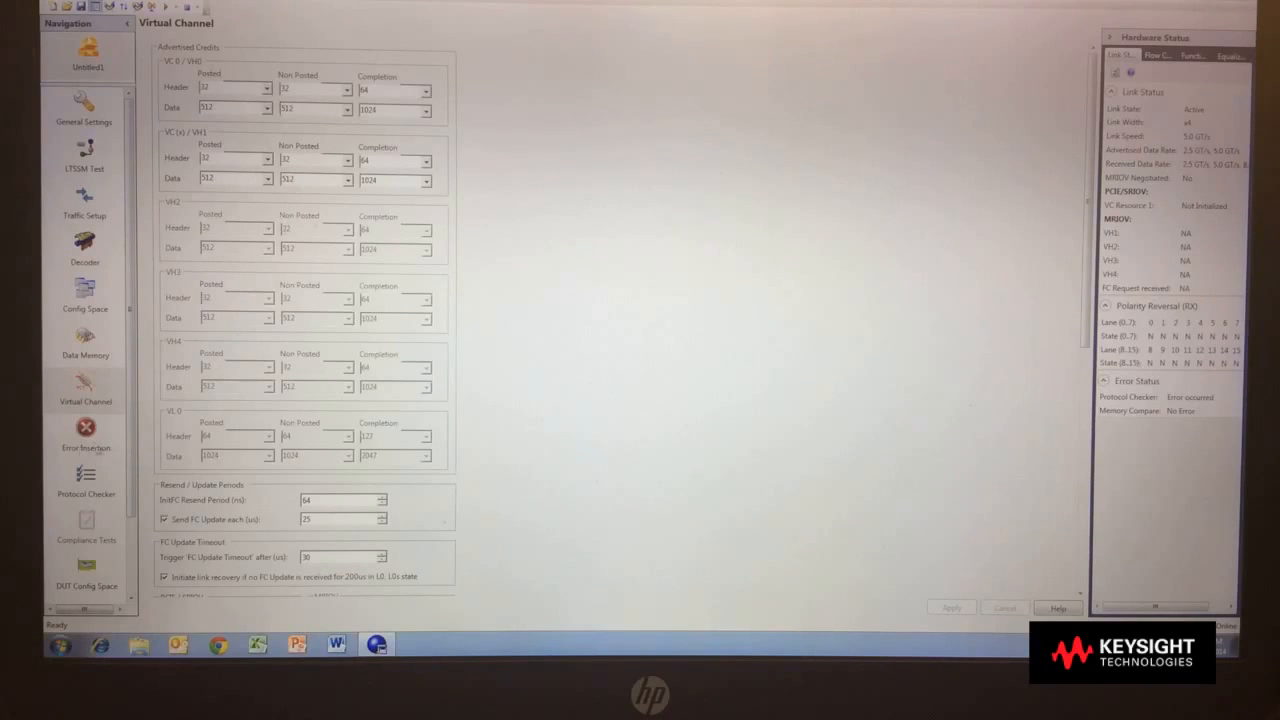
pyautogui.click(84, 432)
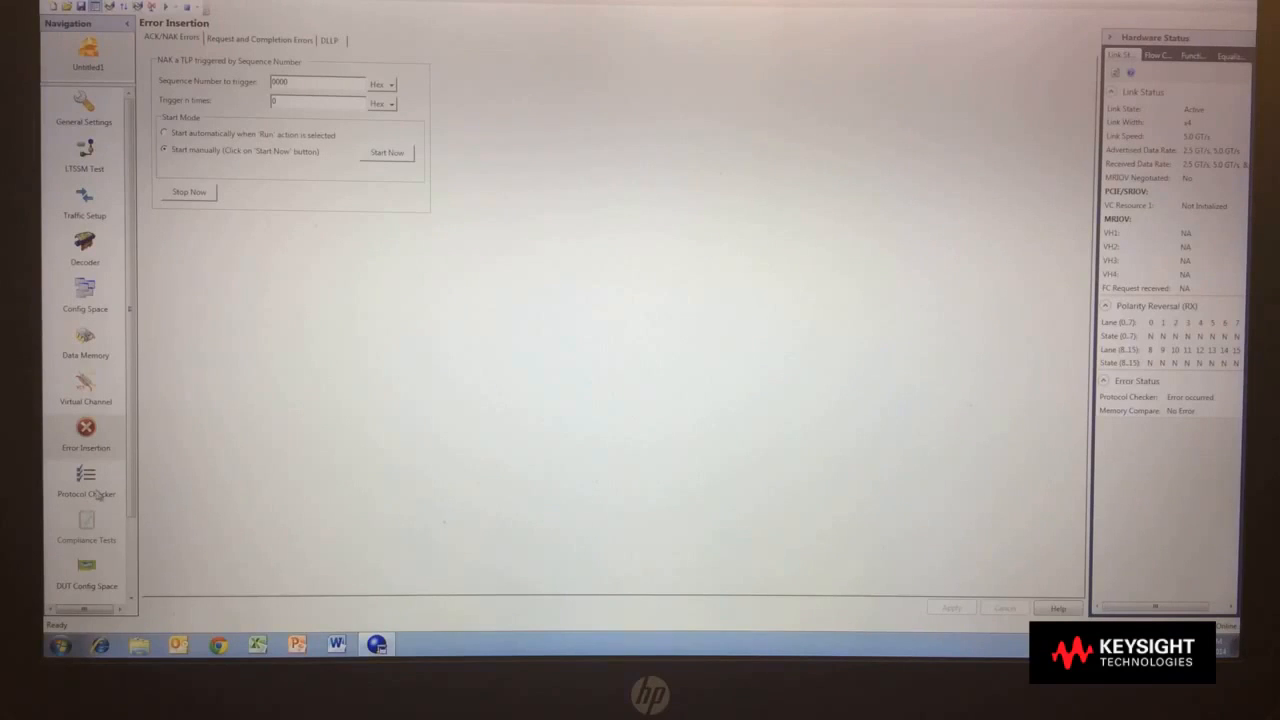
# Step: Open the Protocol Checker results listing each rule as violated or not violated
pyautogui.click(84, 480)
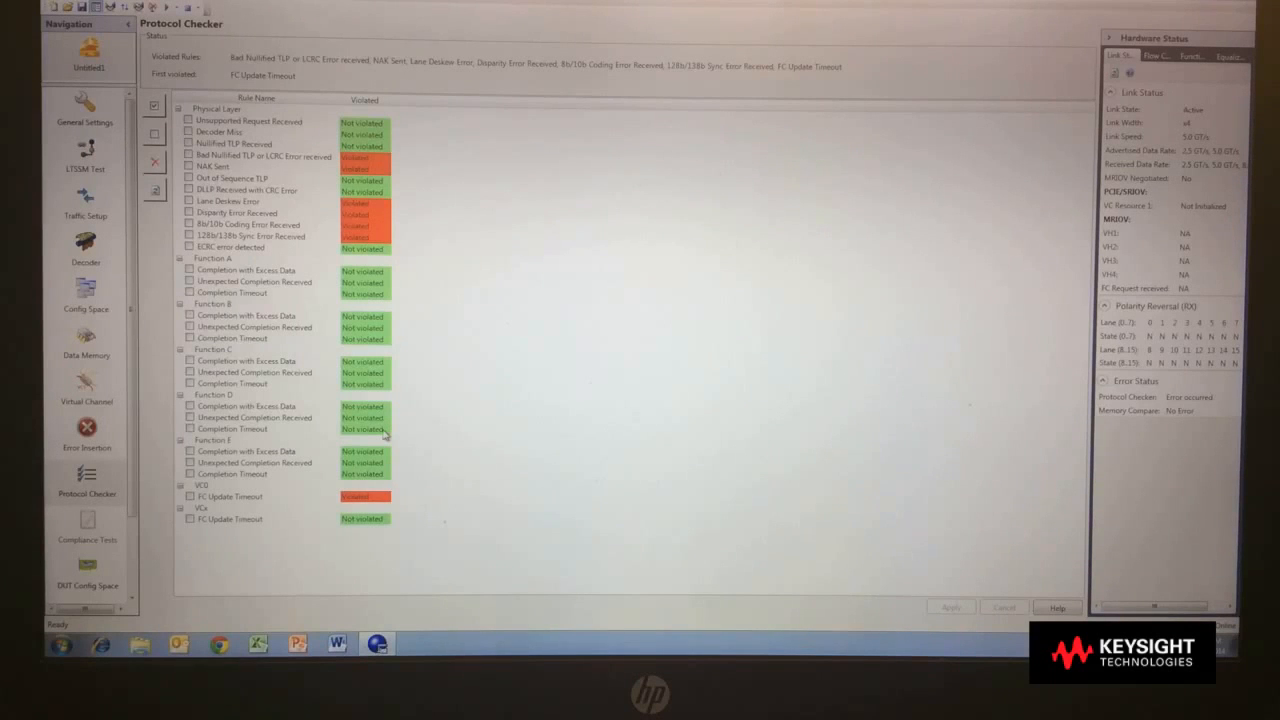
pyautogui.moveTo(392, 436)
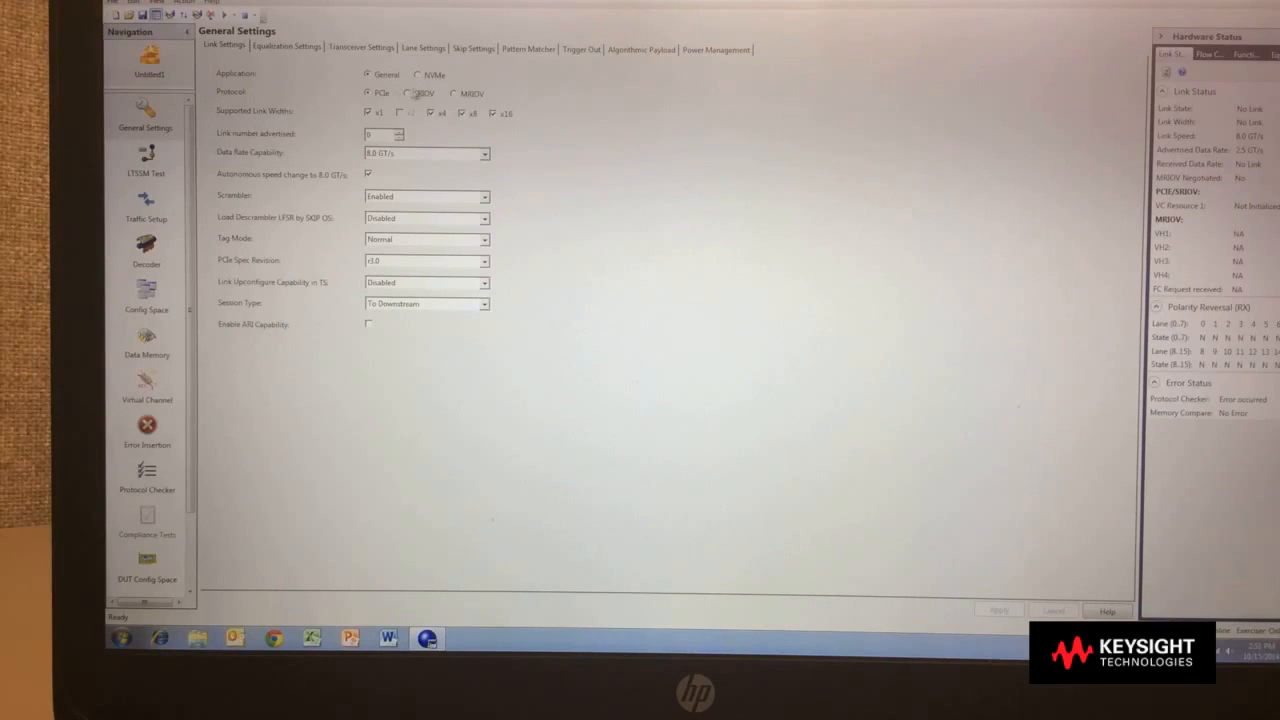
# Step: Switch the exerciser application to NVMe, apply it, and open DUT Config Space
pyautogui.click(416, 74)
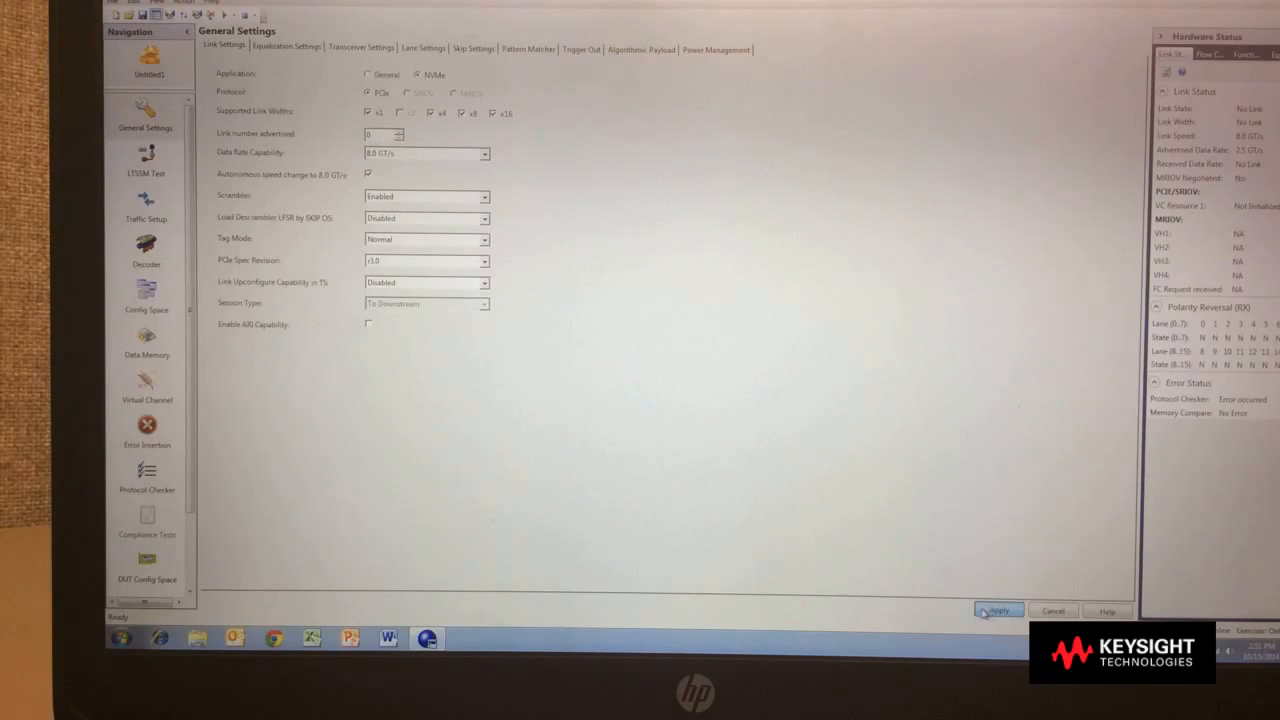
pyautogui.click(996, 610)
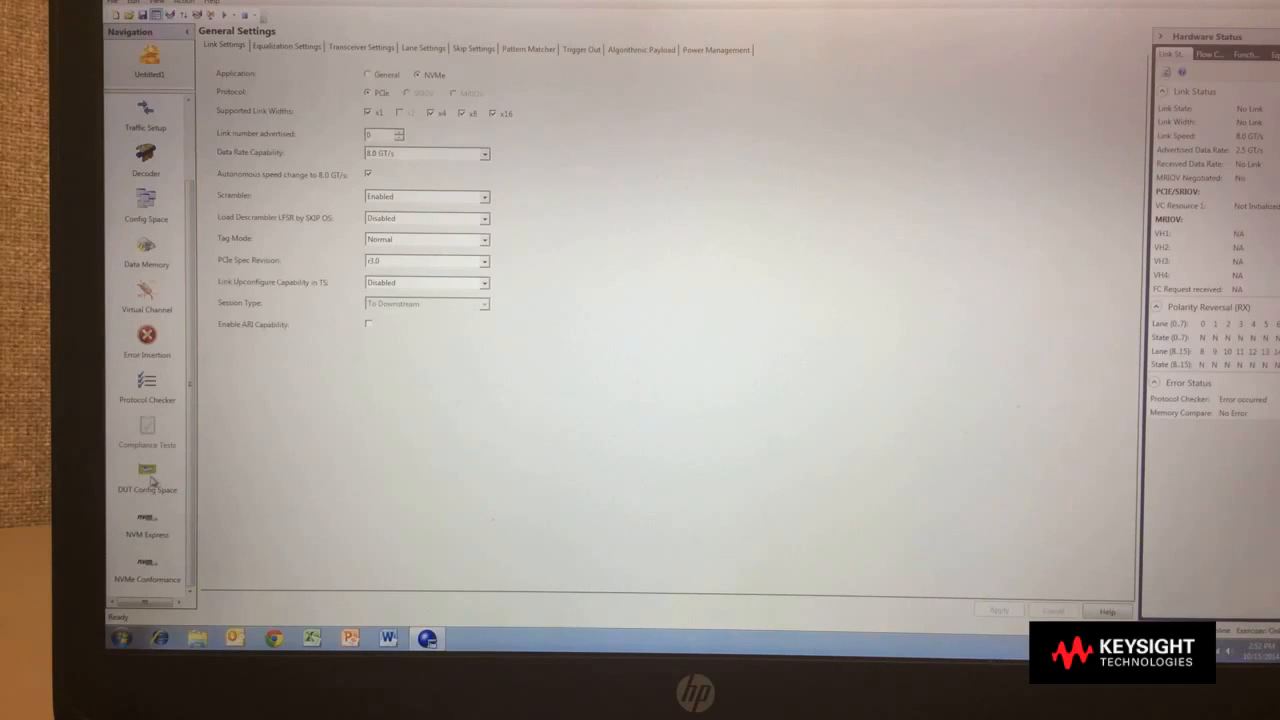
pyautogui.click(144, 476)
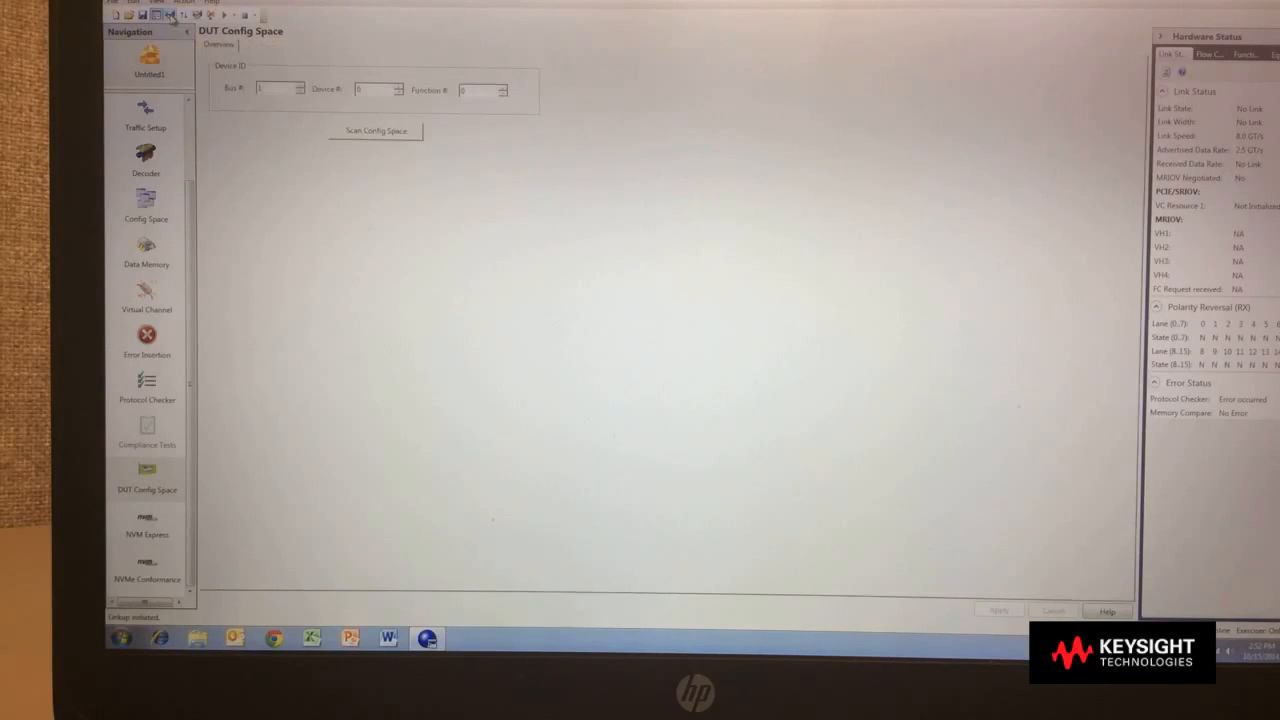
# Step: Scan and apply the DUT config space header, then open the NVM Express controller registers
pyautogui.click(376, 132)
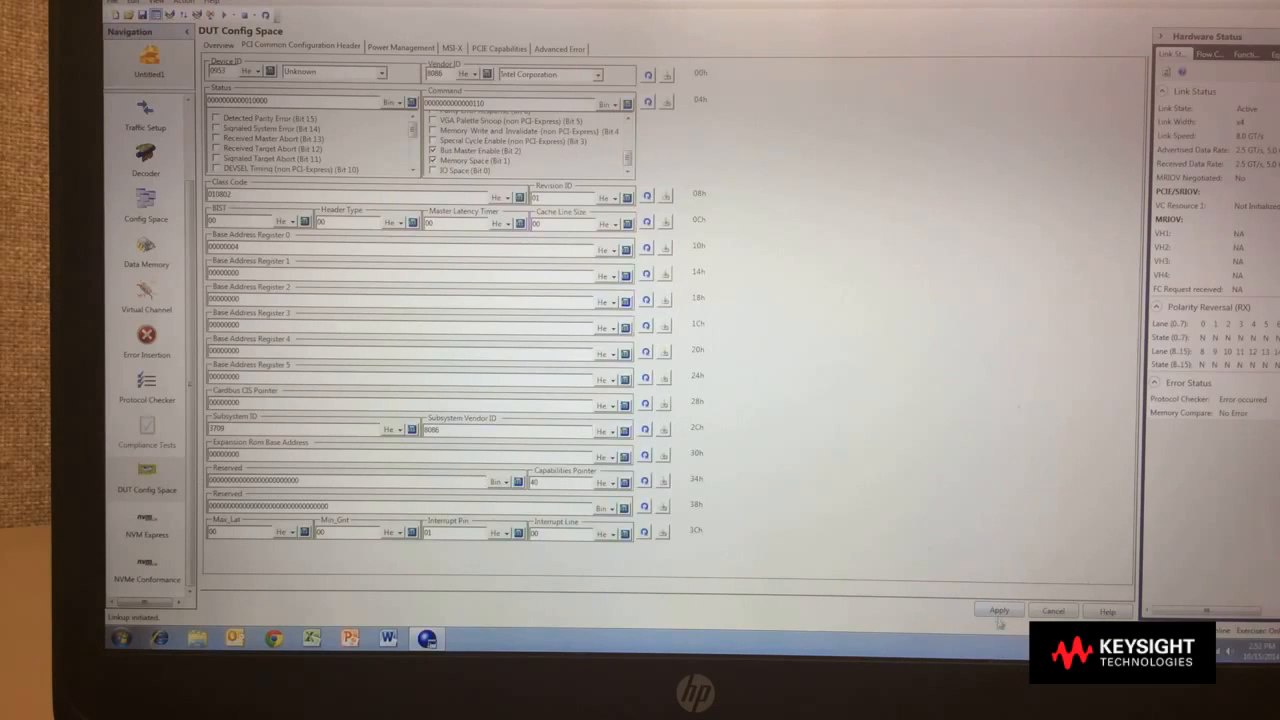
pyautogui.click(998, 610)
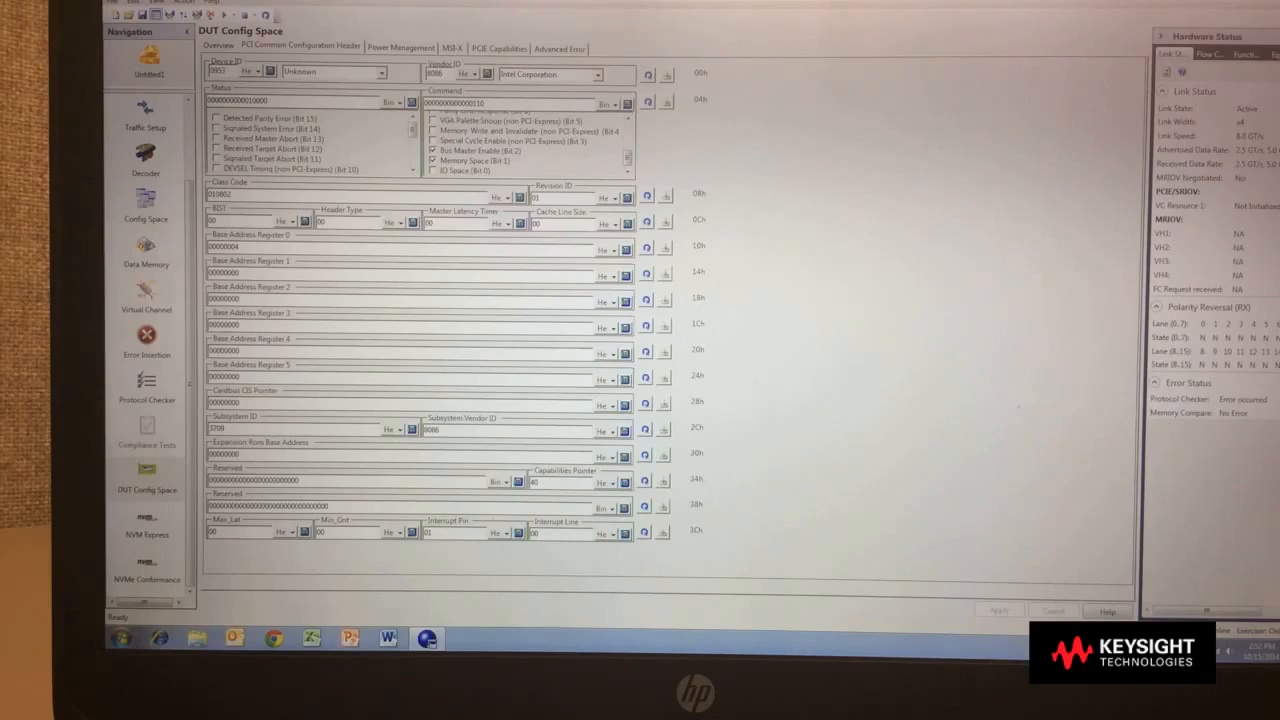
pyautogui.click(148, 540)
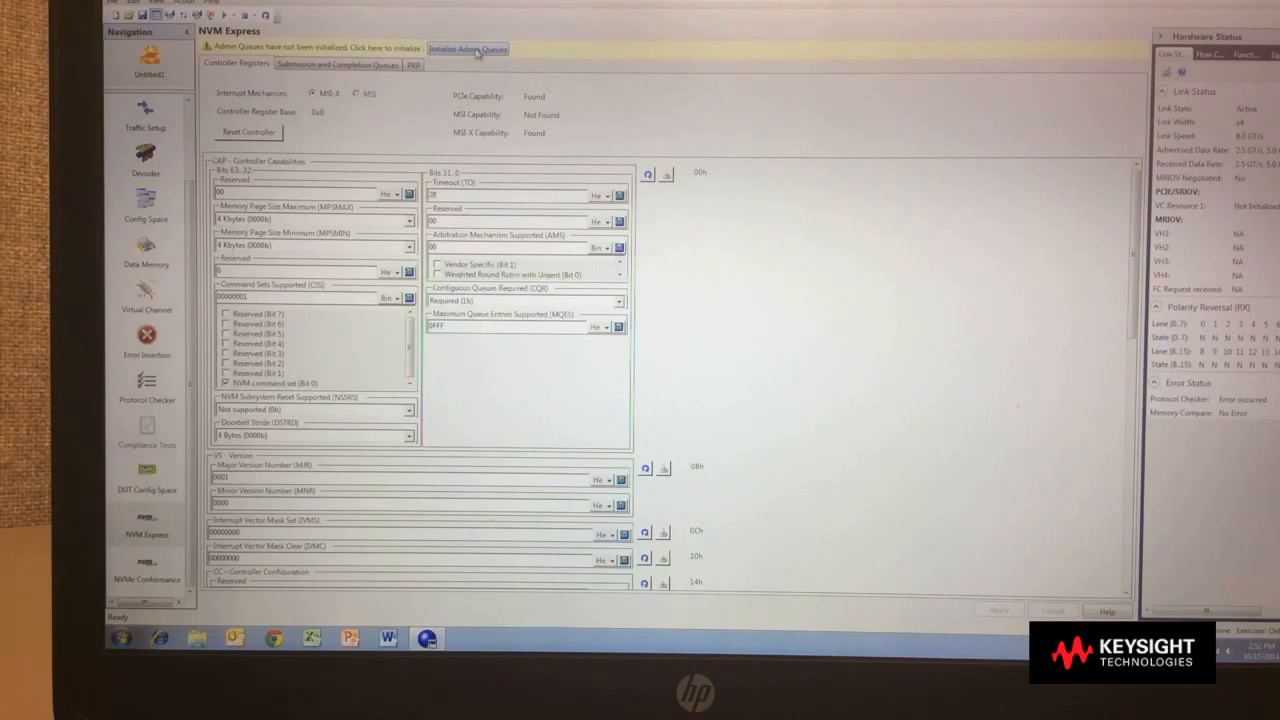
# Step: Initialize the admin queues, confirm their creation, and view the Submission and Completion Queues page
pyautogui.click(468, 48)
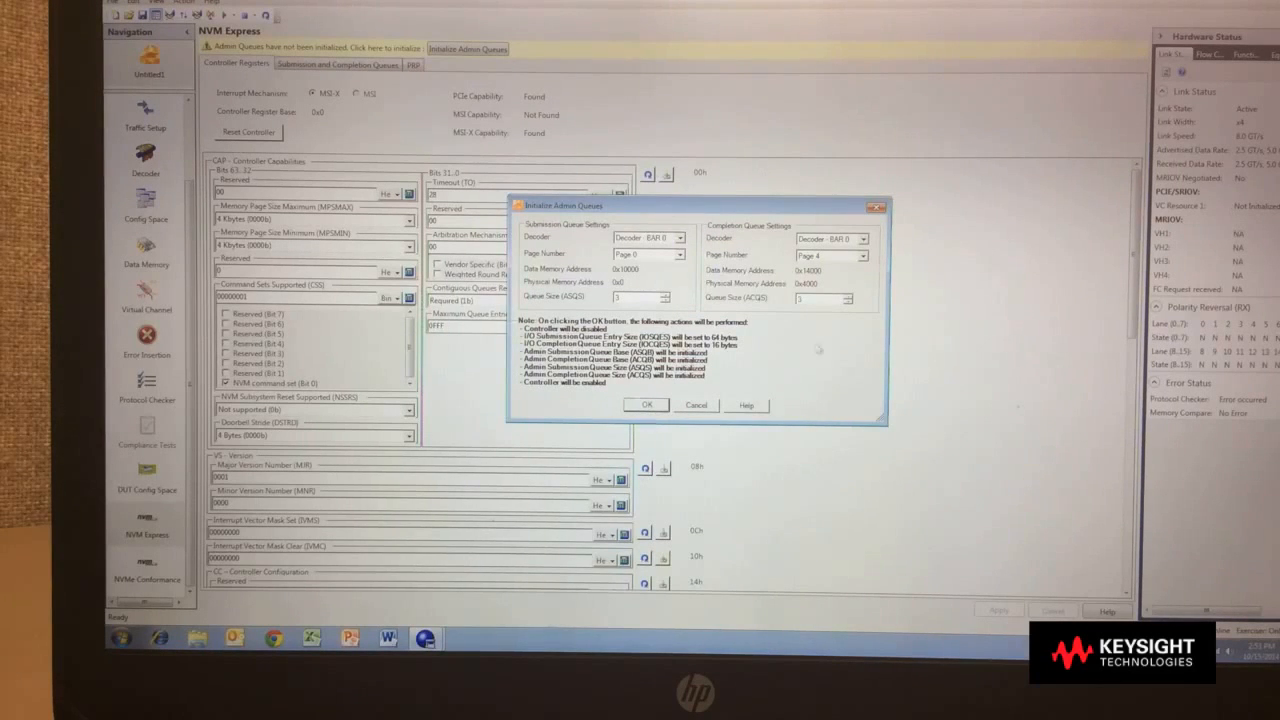
pyautogui.click(648, 404)
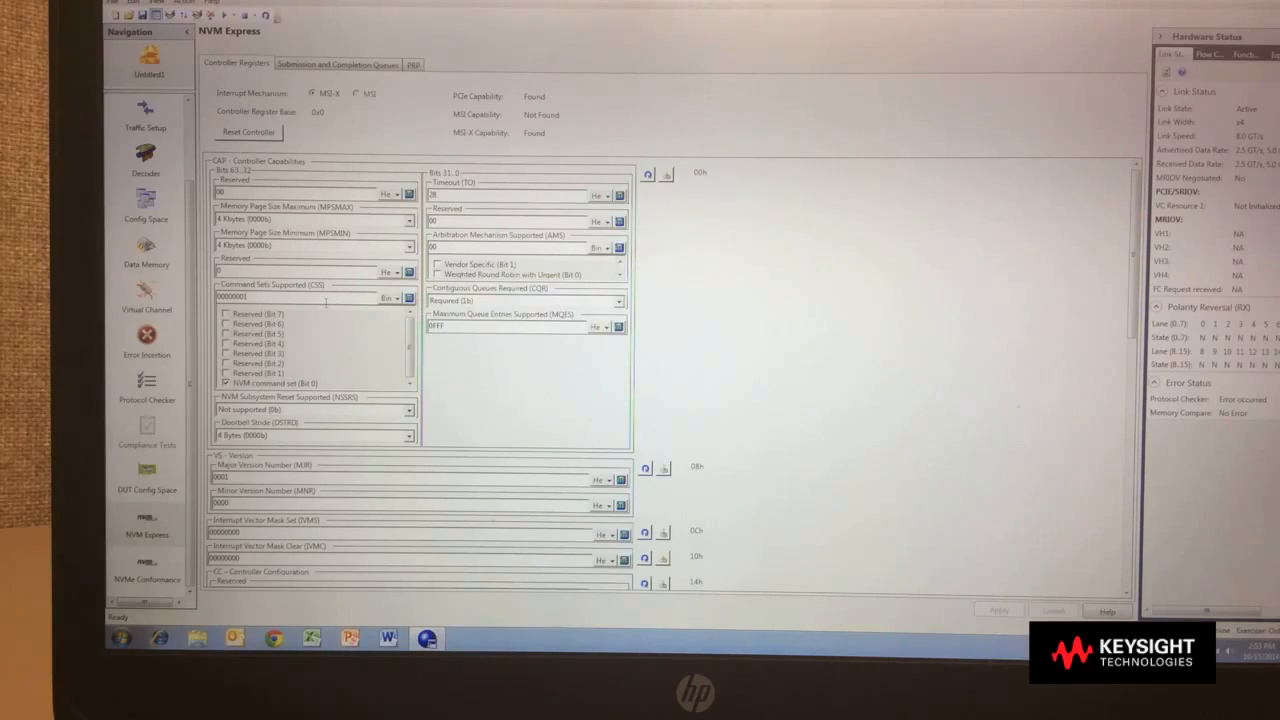
pyautogui.click(338, 64)
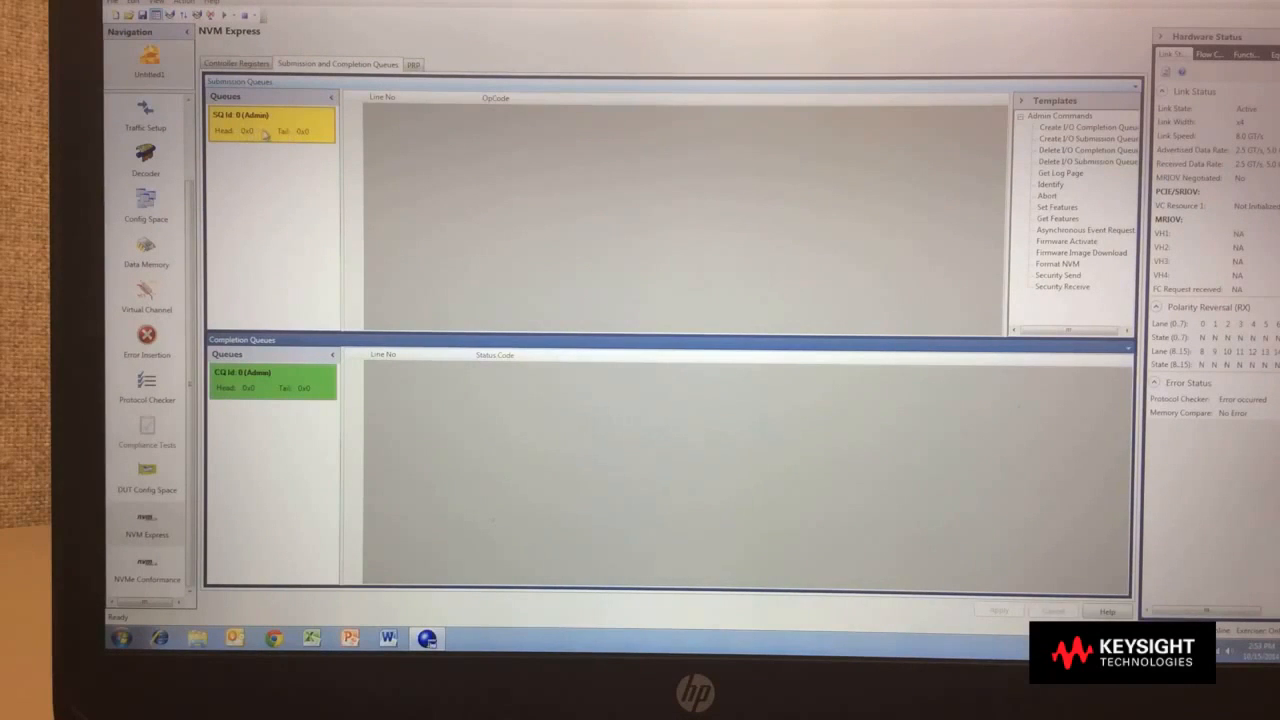
pyautogui.moveTo(256, 380)
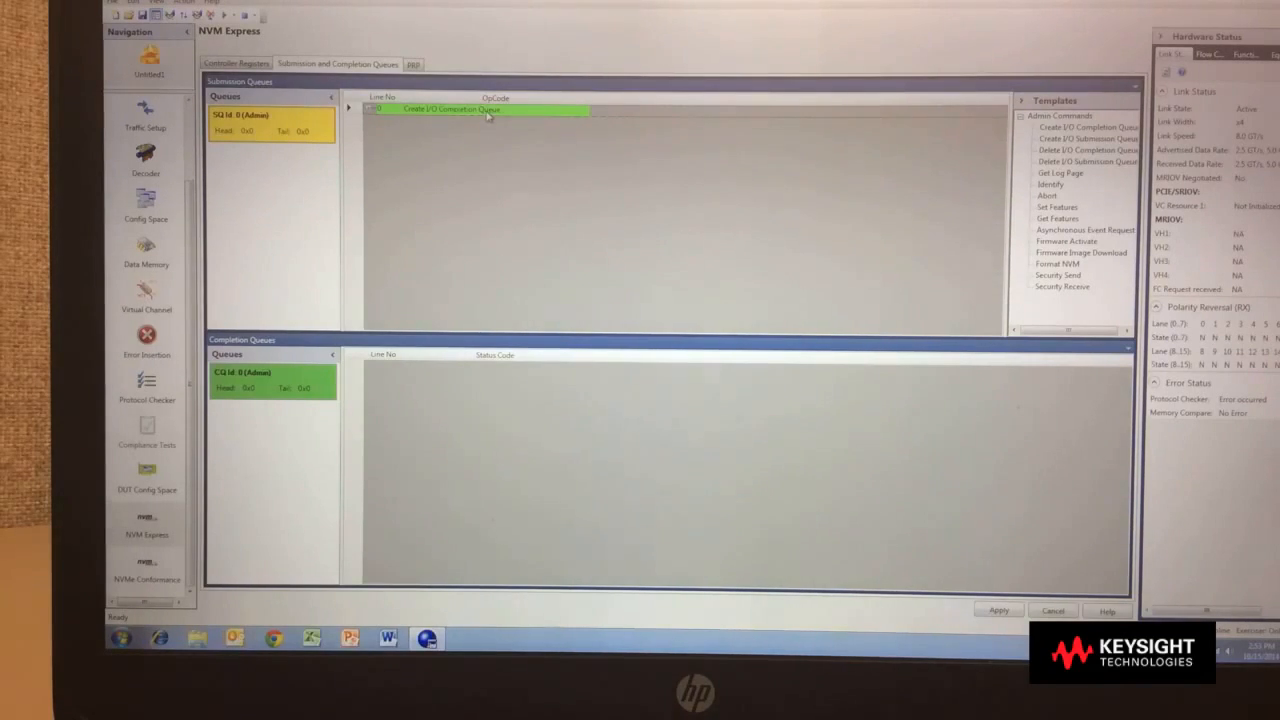
# Step: Add a Create I/O Completion Queue command from Templates to admin submission queue SQ 0
pyautogui.doubleClick(484, 112)
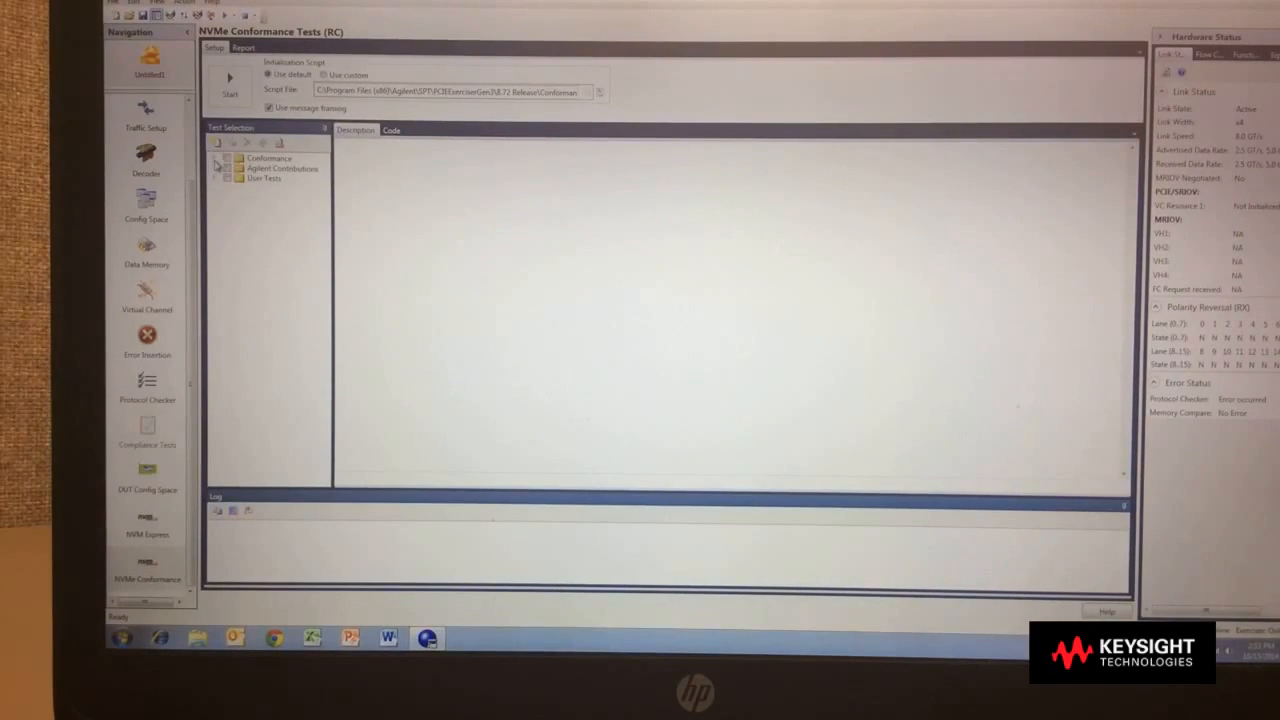
# Step: Expand Conformance and Admin Command Set tests and show the 1.1 Identify test description
pyautogui.click(216, 158)
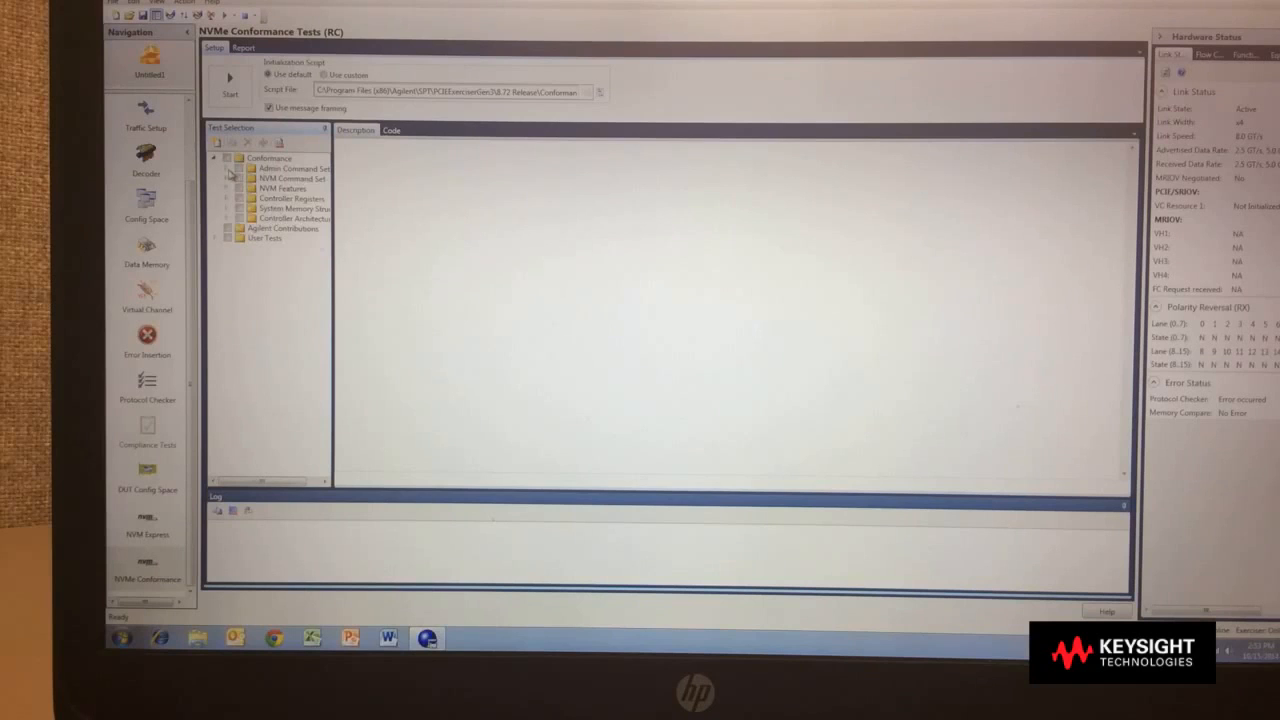
pyautogui.click(226, 168)
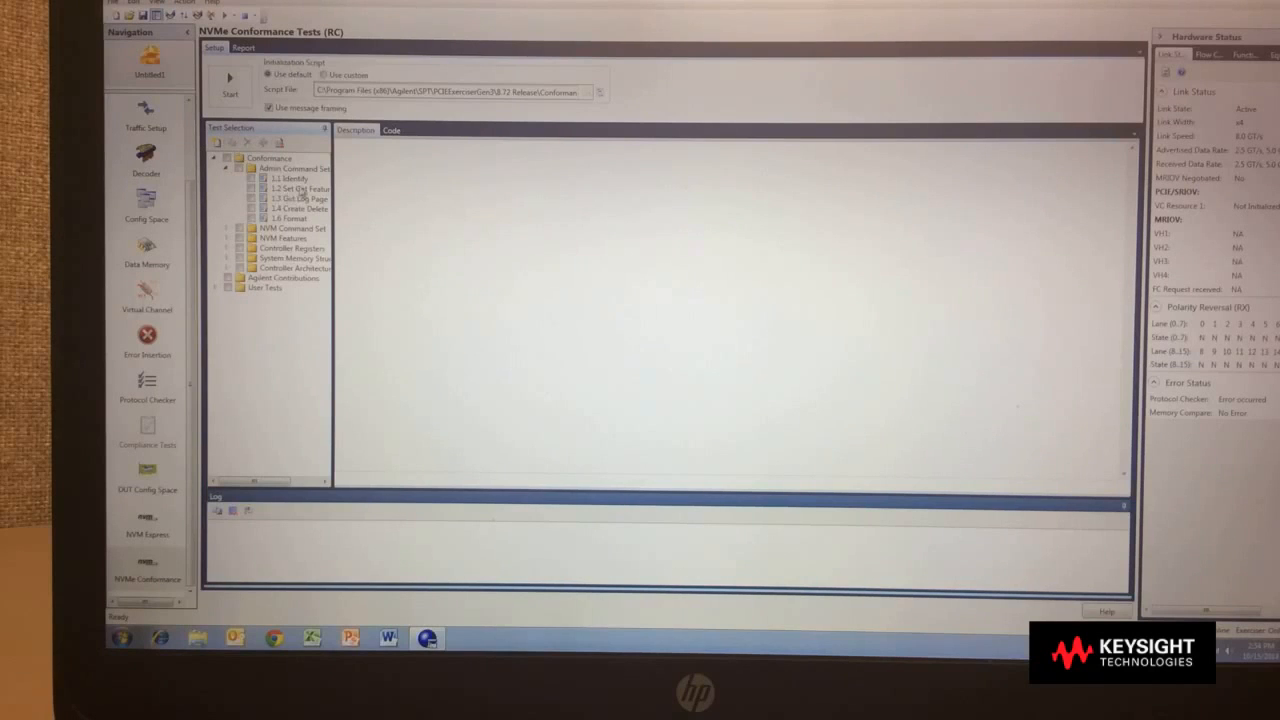
pyautogui.click(290, 178)
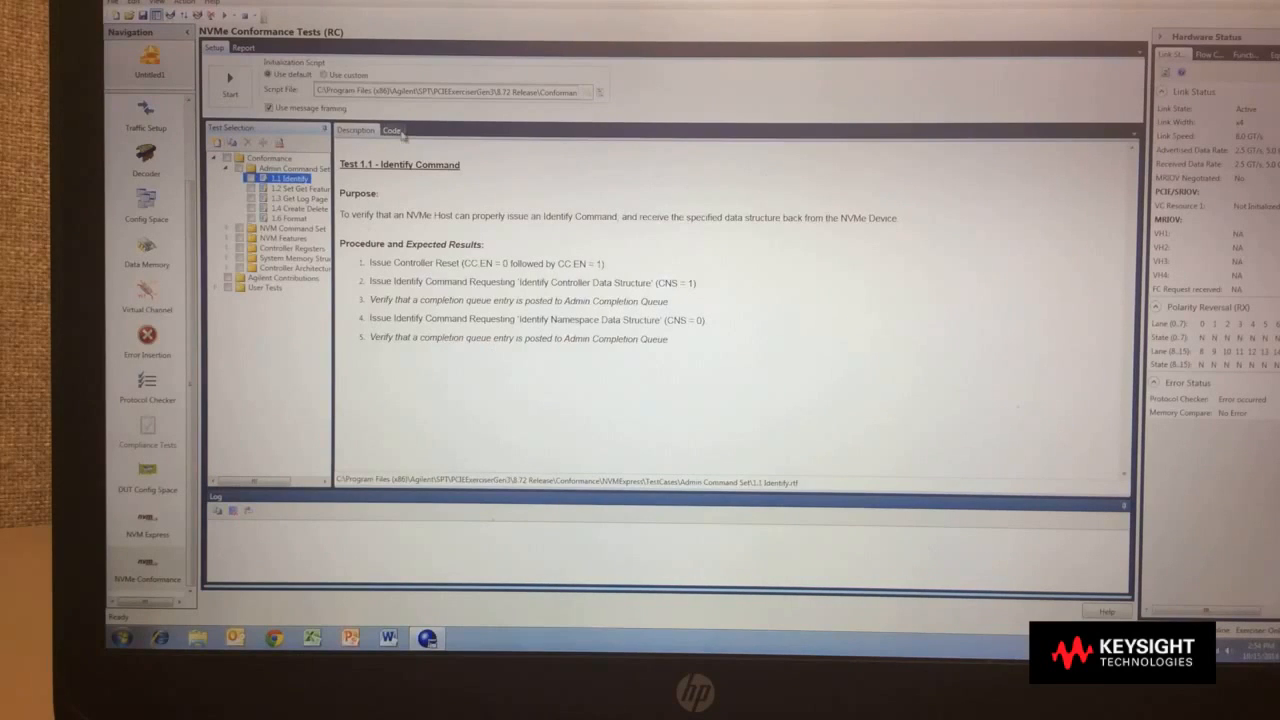
# Step: View the Identify Command test's script code and start running the test
pyautogui.click(390, 130)
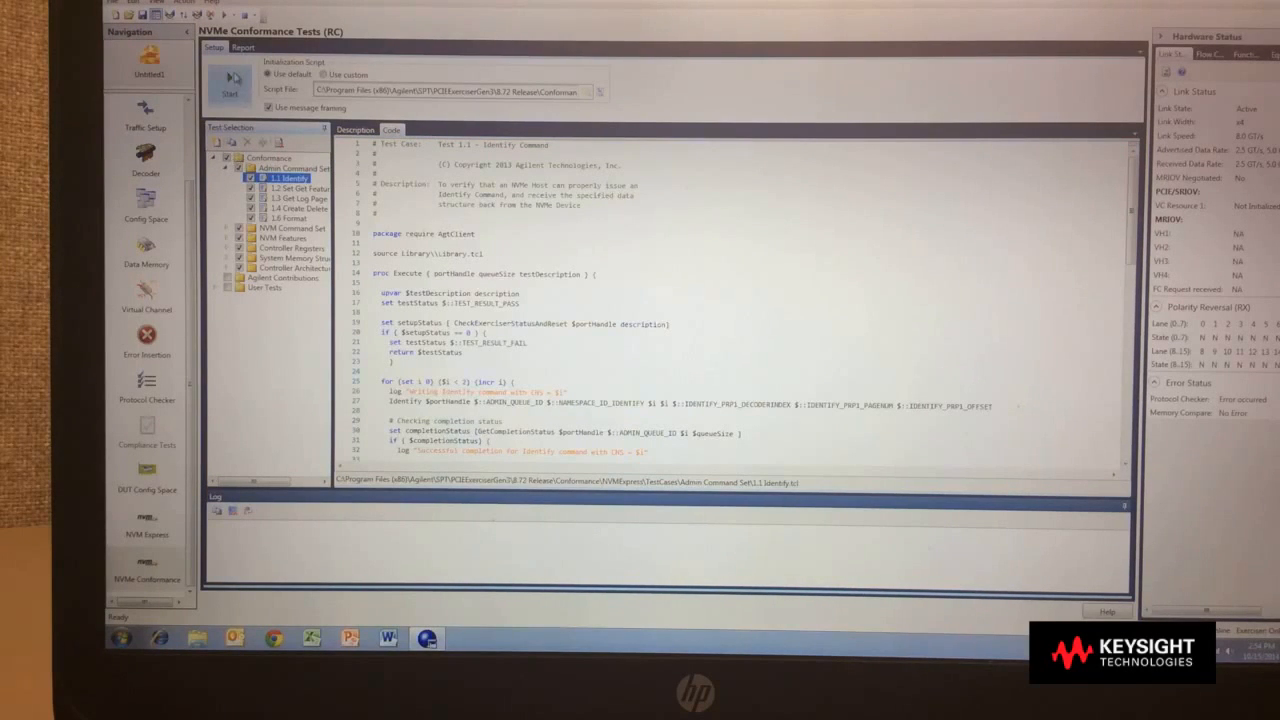
pyautogui.click(232, 88)
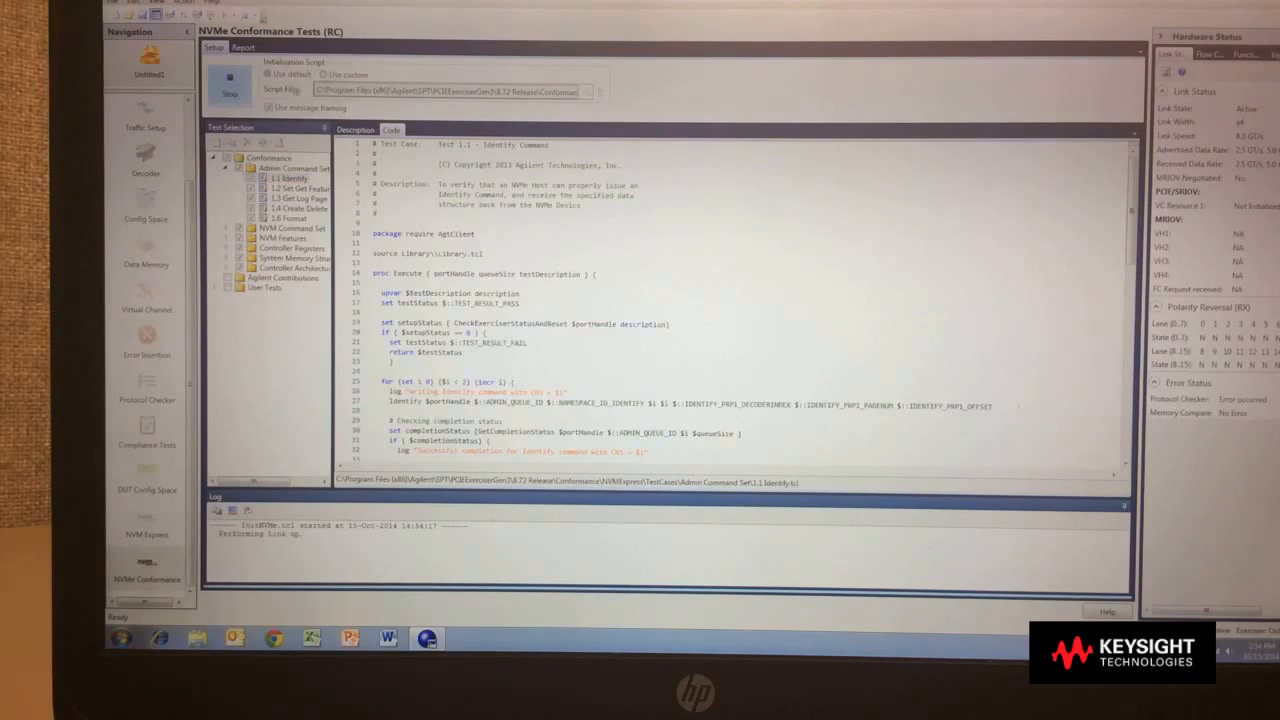